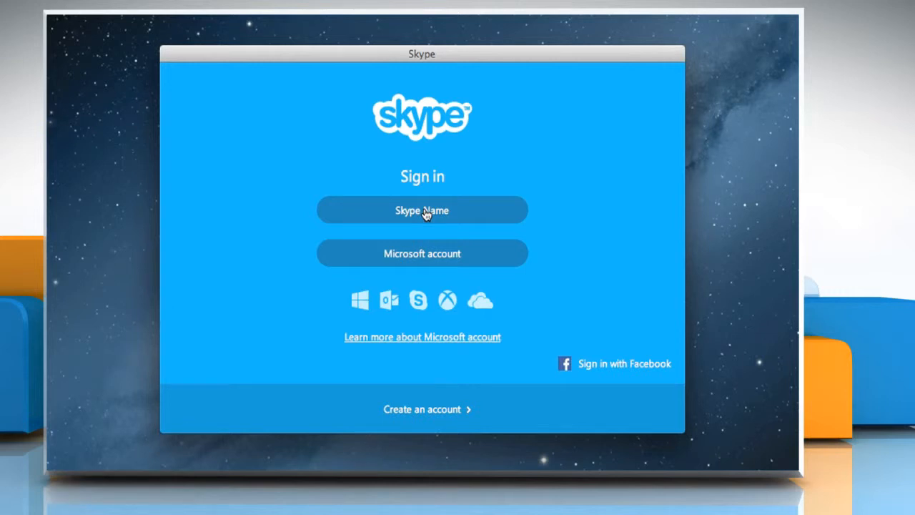
pyautogui.click(421, 209)
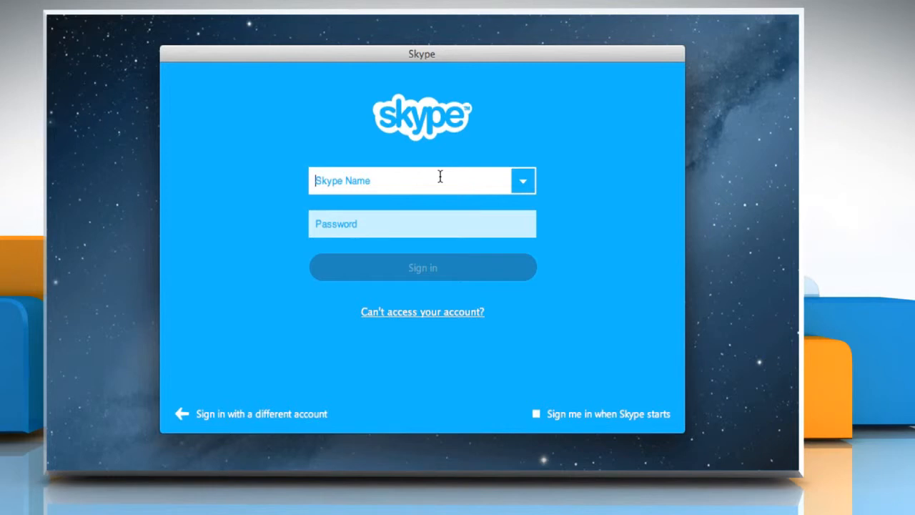
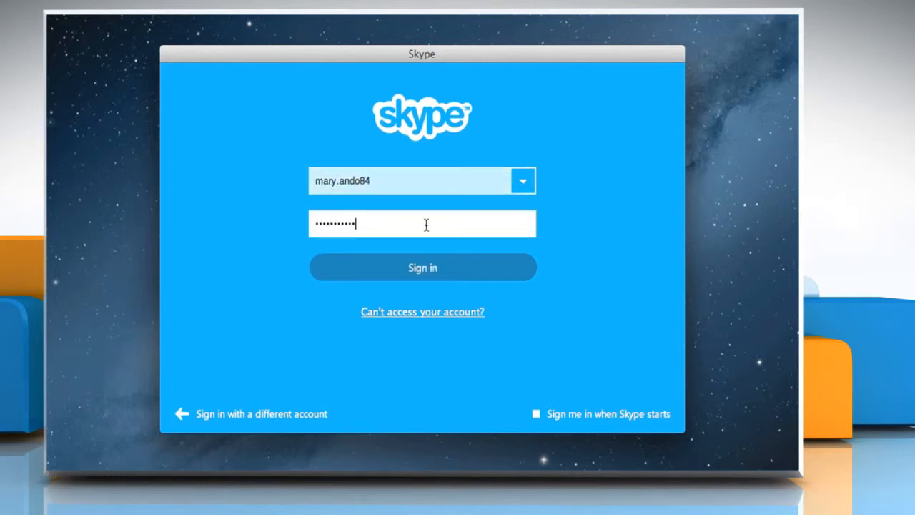
pyautogui.click(422, 267)
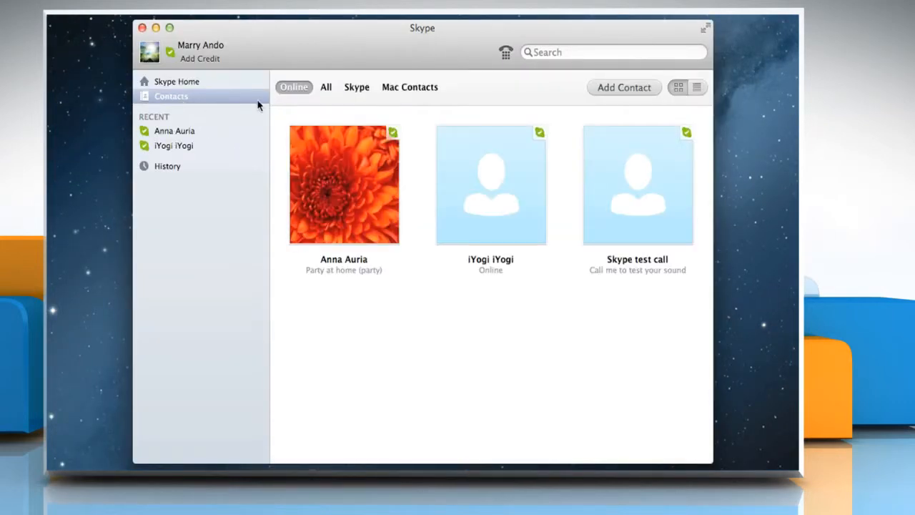
# Filter to Skype contacts and expand Call Phone options for the second-row offline contact
pyautogui.click(356, 87)
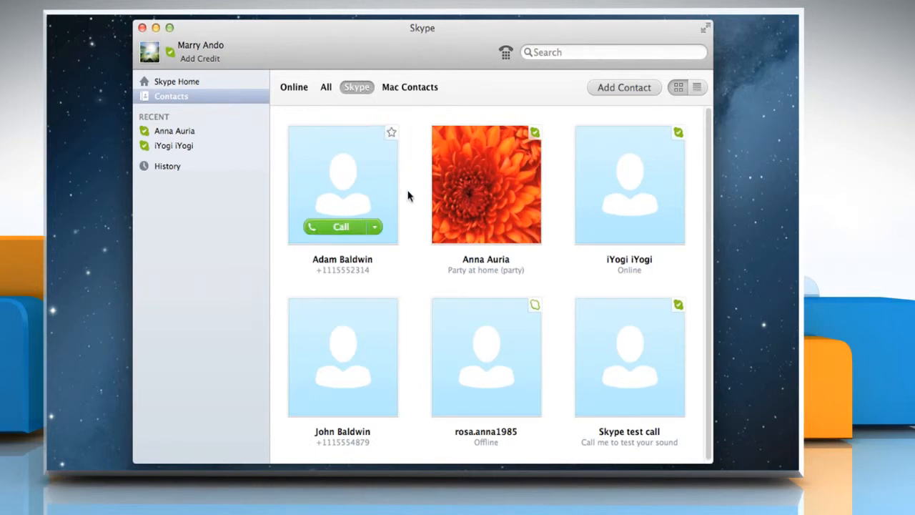
pyautogui.moveTo(417, 249)
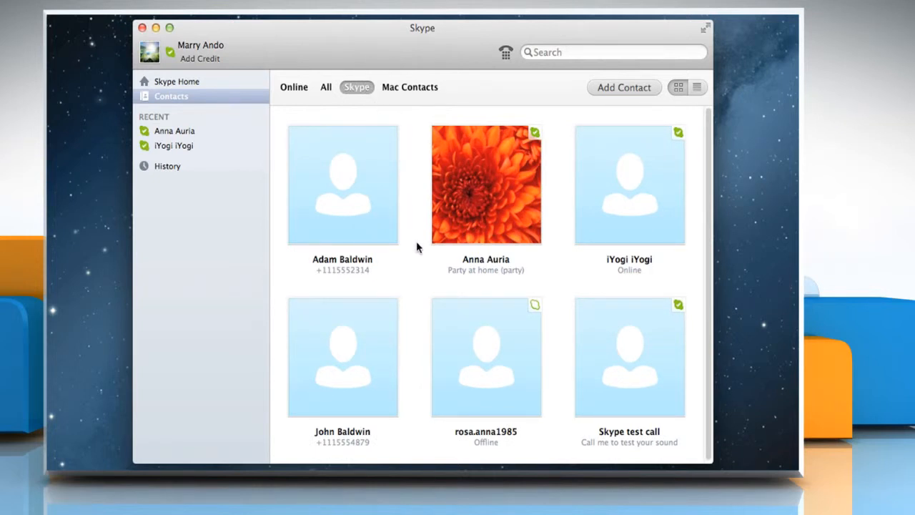
pyautogui.moveTo(471, 334)
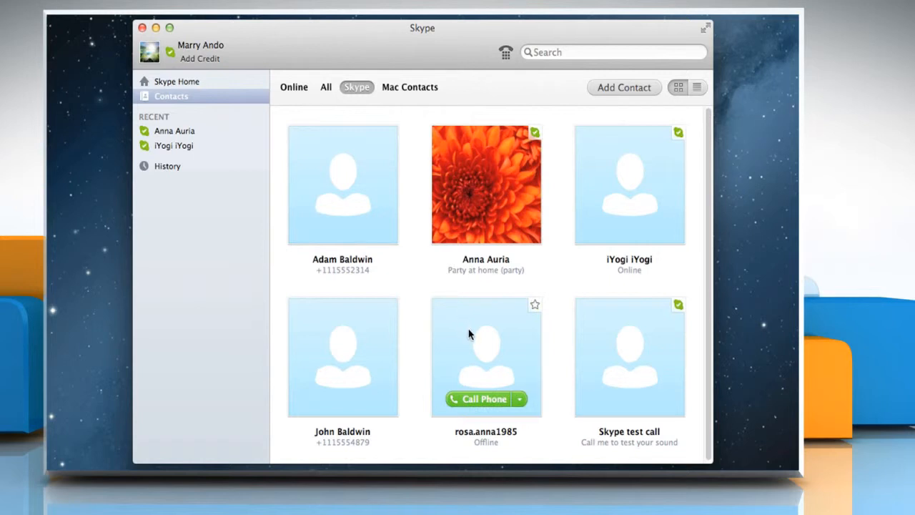
pyautogui.click(486, 356)
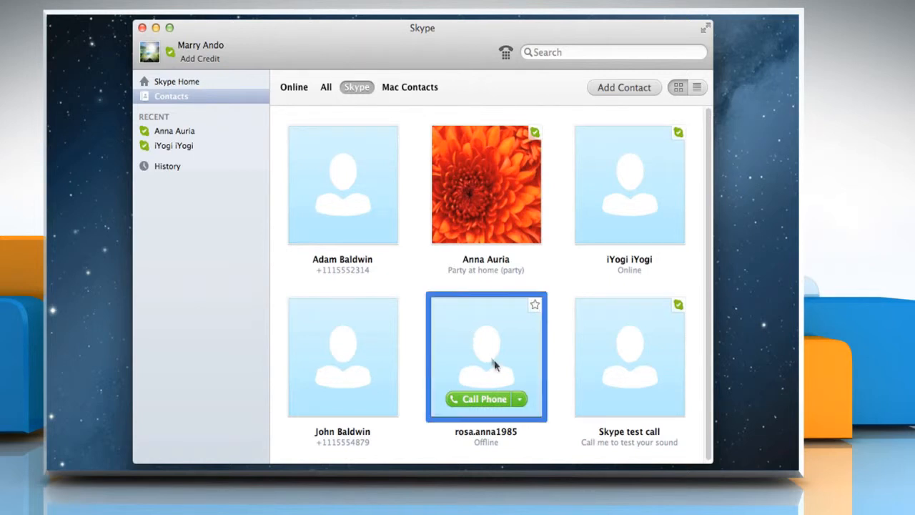
pyautogui.click(518, 399)
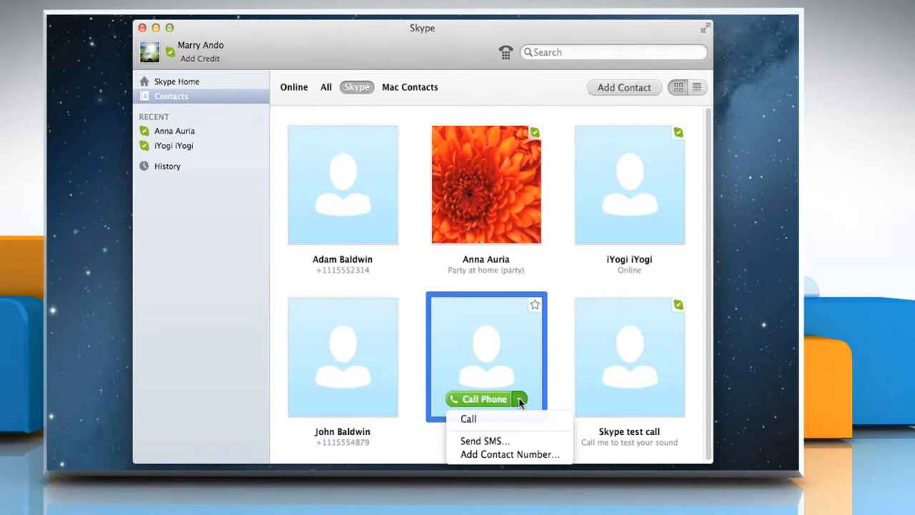
pyautogui.moveTo(509, 394)
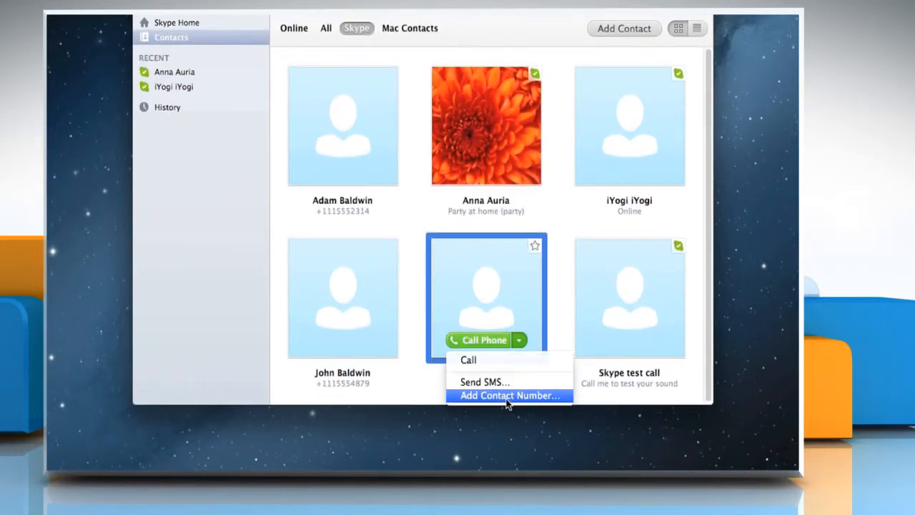
pyautogui.click(509, 395)
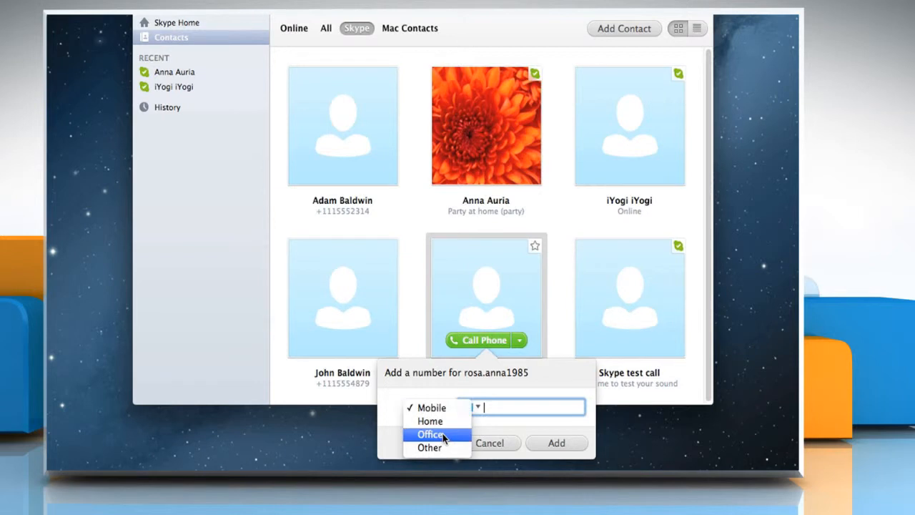
pyautogui.click(429, 446)
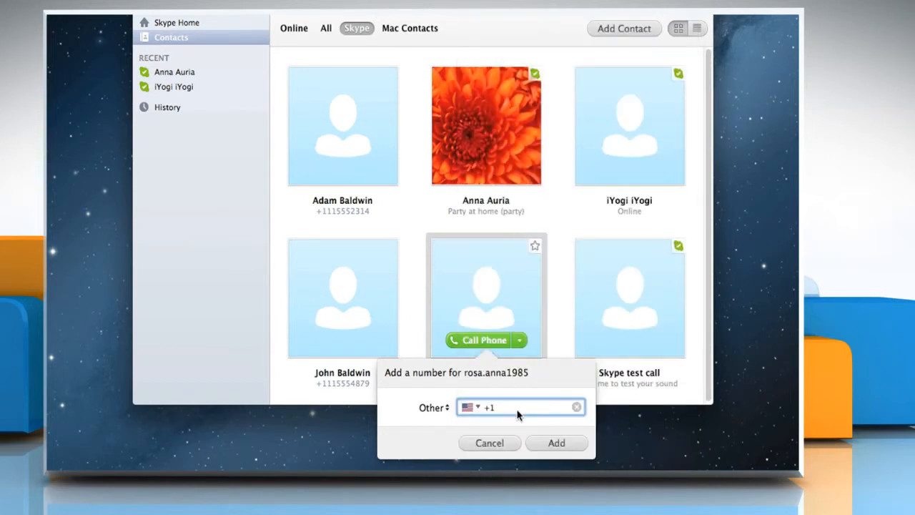
pyautogui.write('1115558794')
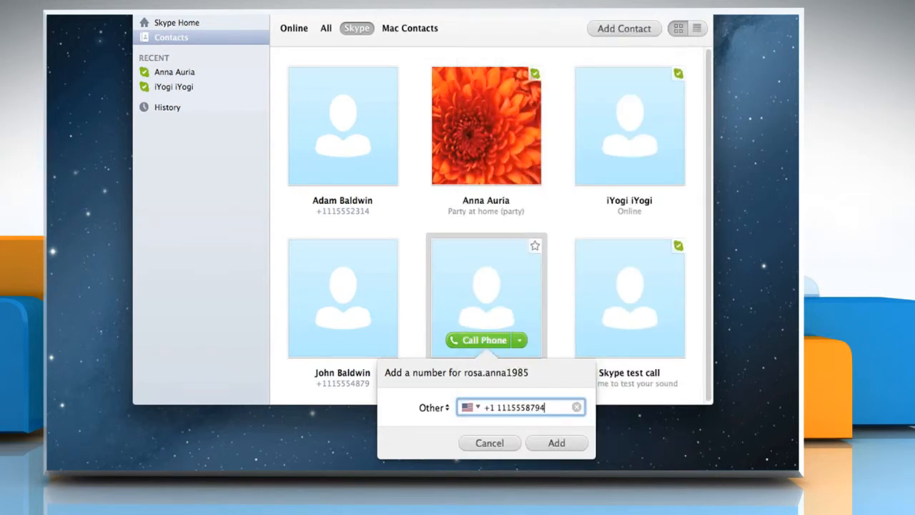